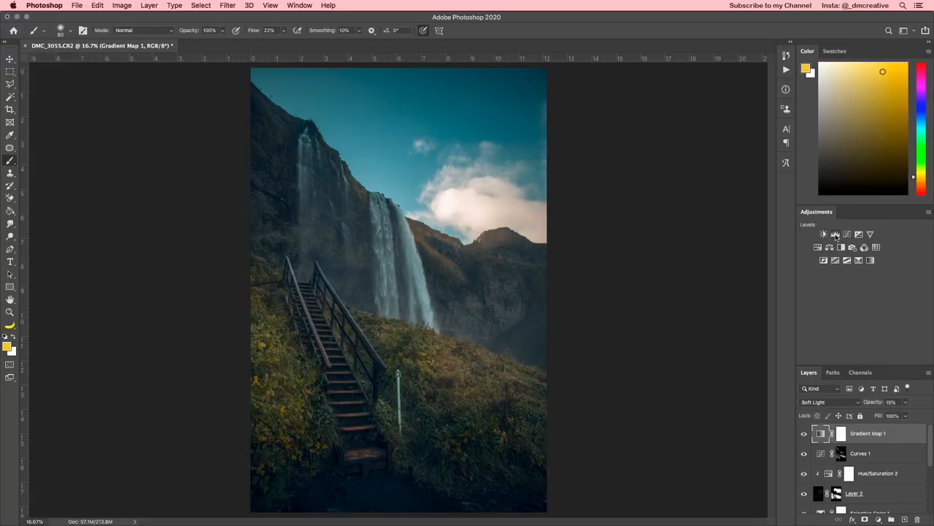
- Add a Curves 2 adjustment layer above Gradient Map 1 from the Adjustments panel
{"action": "left_click", "coordinate": [835, 233]}
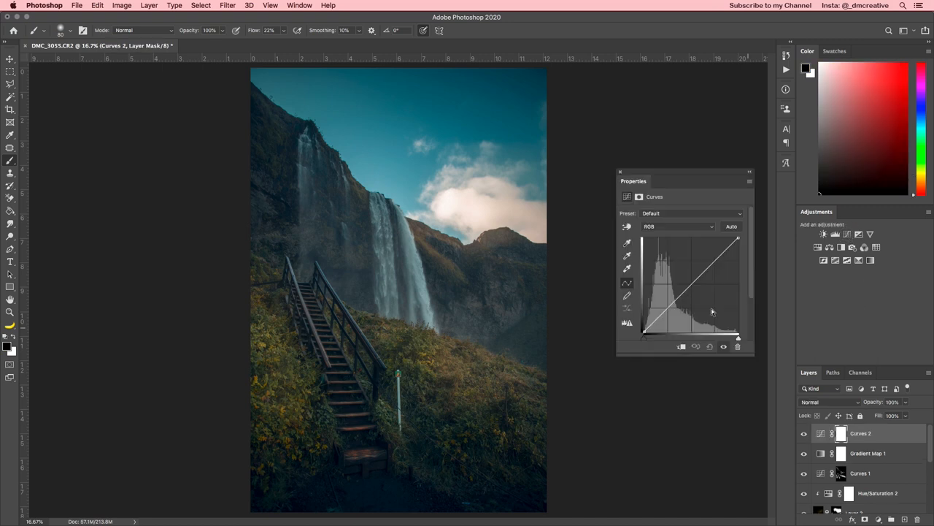